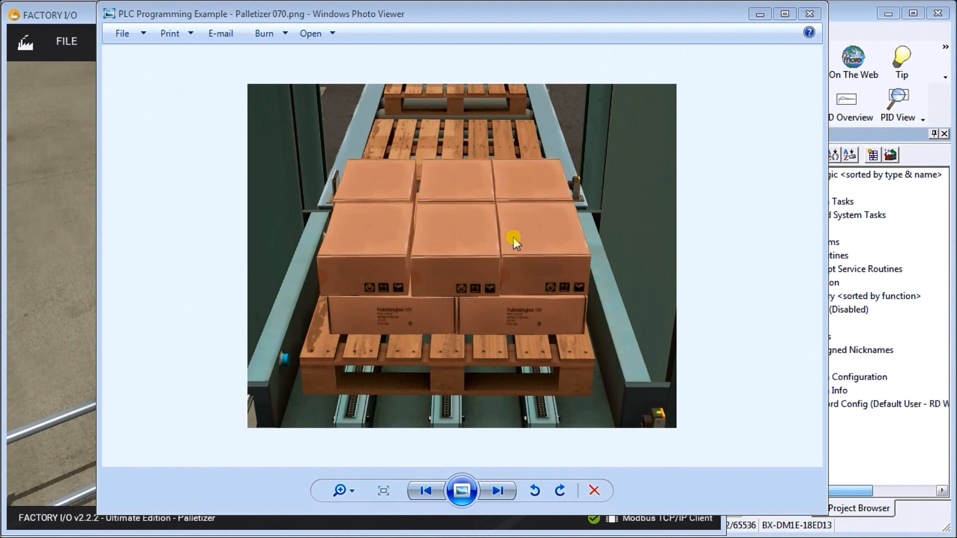
pyautogui.moveTo(494, 414)
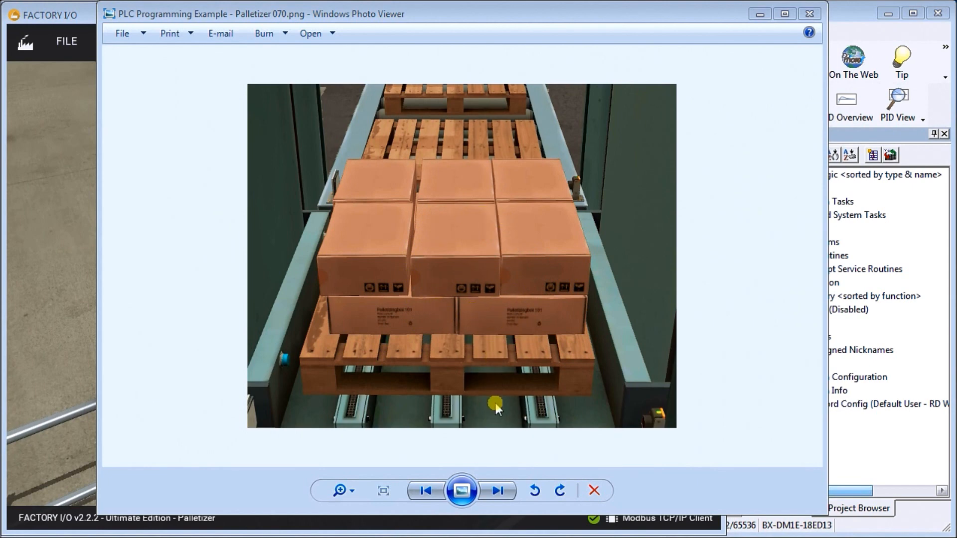
# - Advance the Photo Viewer to Palletizer 075.png, the pallet stacked with four box layers
pyautogui.click(498, 490)
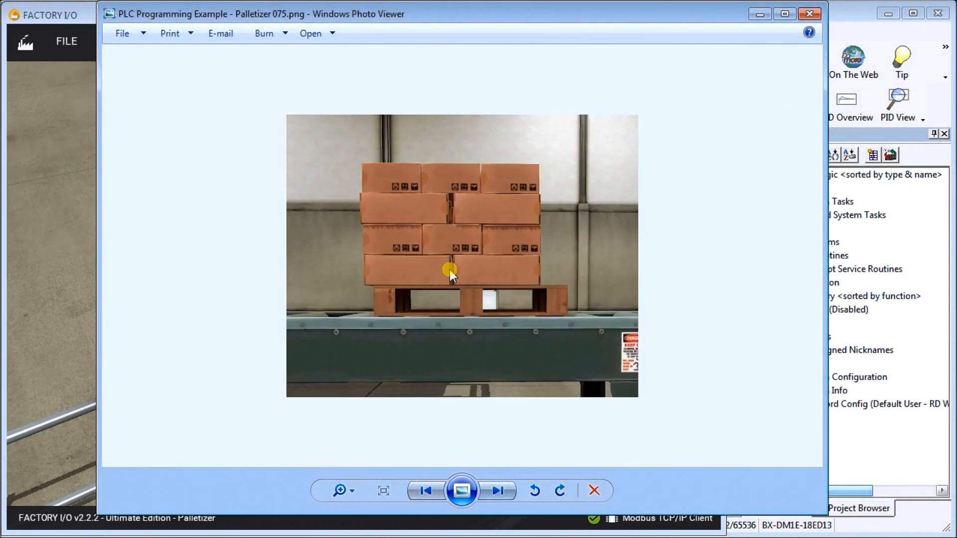
pyautogui.moveTo(468, 277)
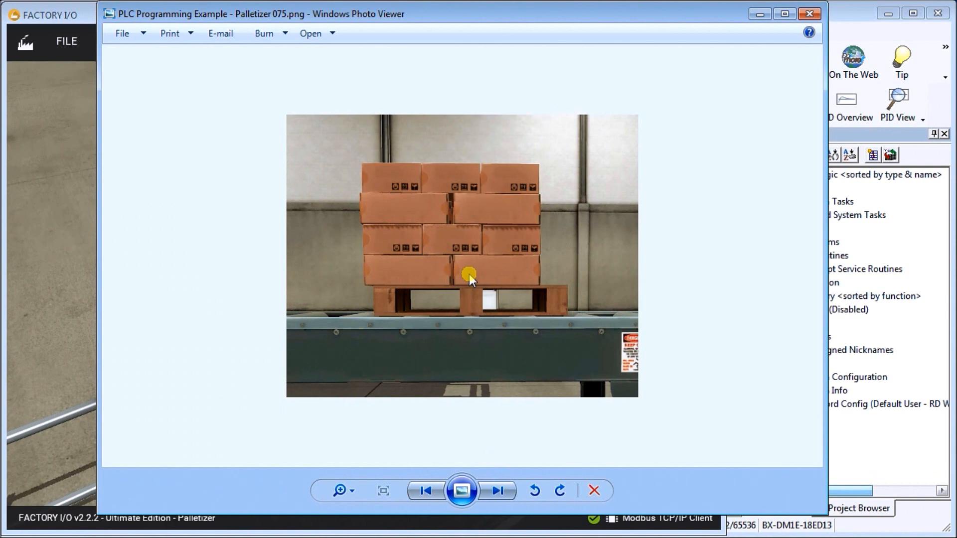
pyautogui.moveTo(405, 340)
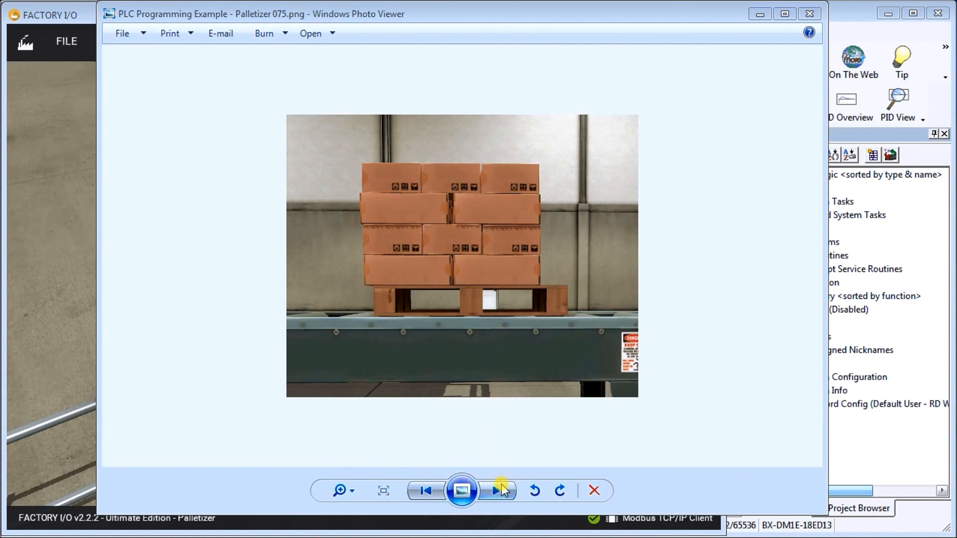
# - Advance to Palletizer 090.png showing the pallet and box layer sequence tables
pyautogui.click(494, 491)
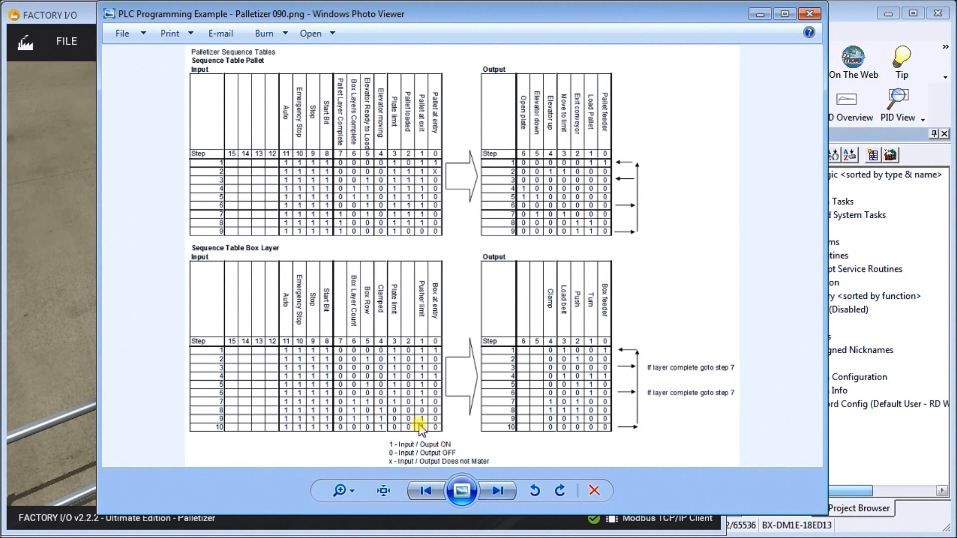
pyautogui.moveTo(380, 331)
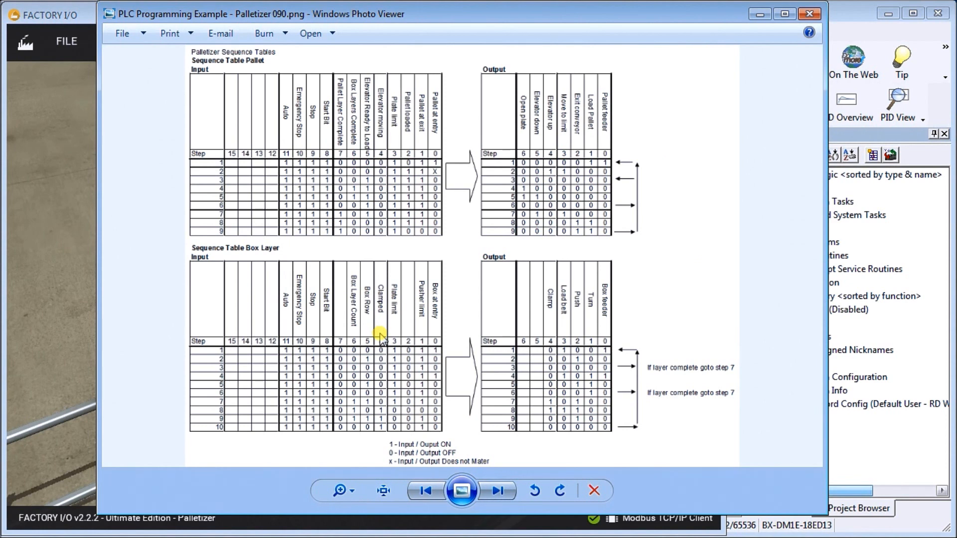
pyautogui.moveTo(374, 262)
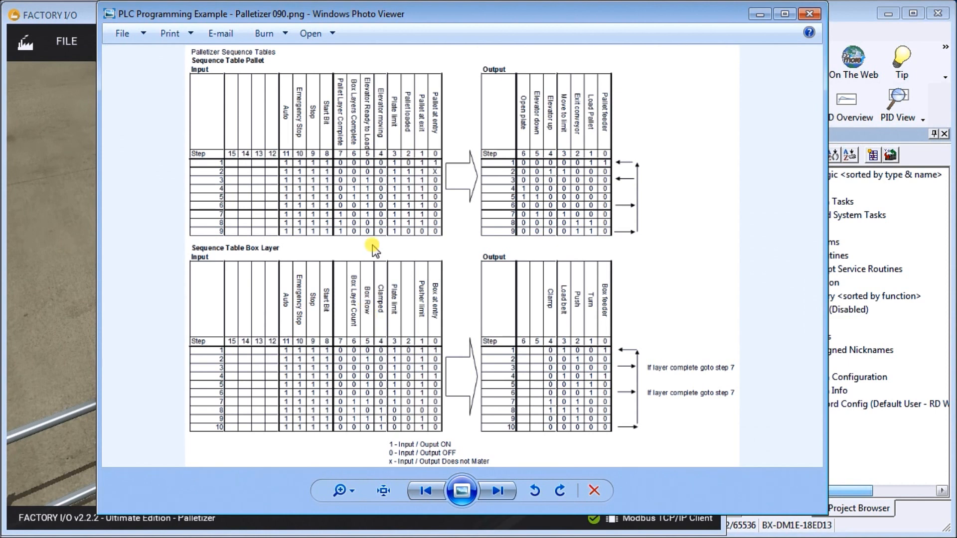
pyautogui.moveTo(386, 193)
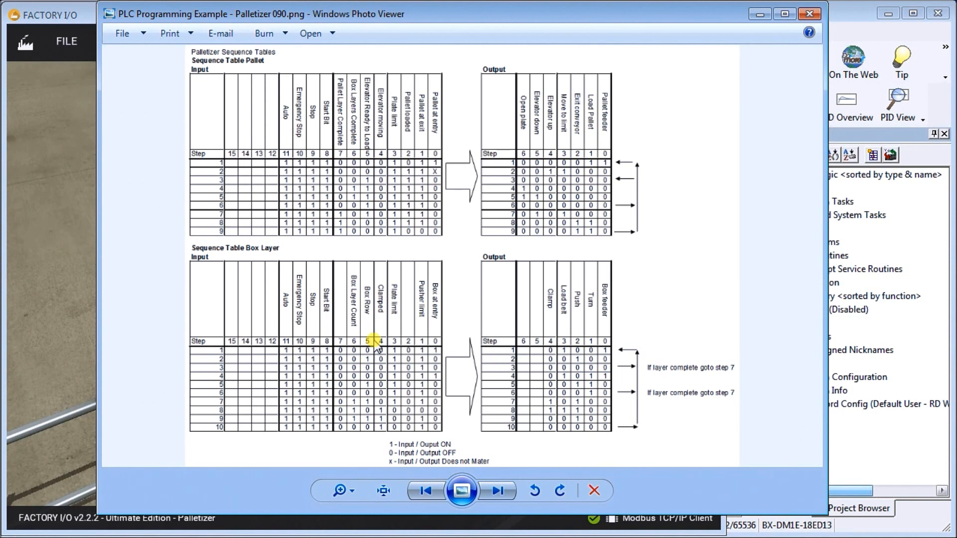
pyautogui.moveTo(459, 52)
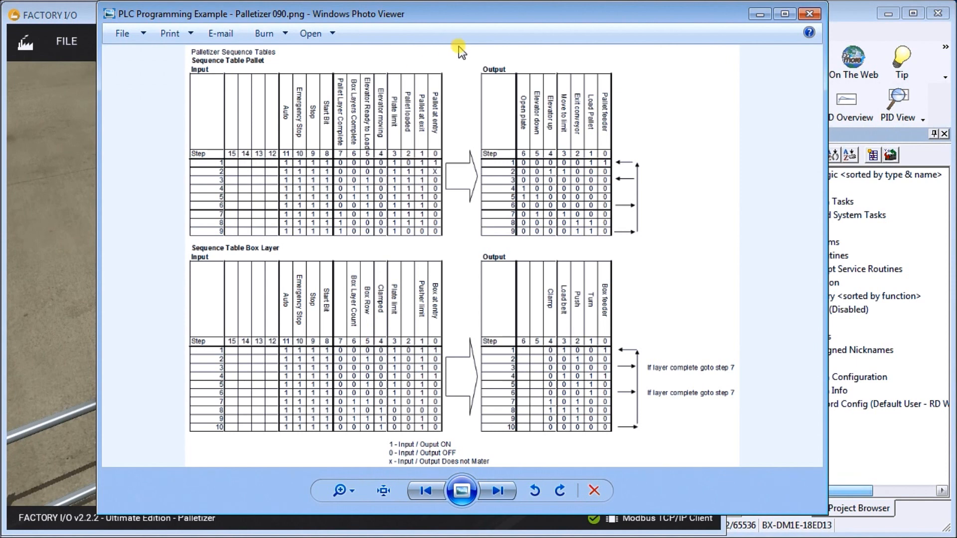
pyautogui.moveTo(494, 355)
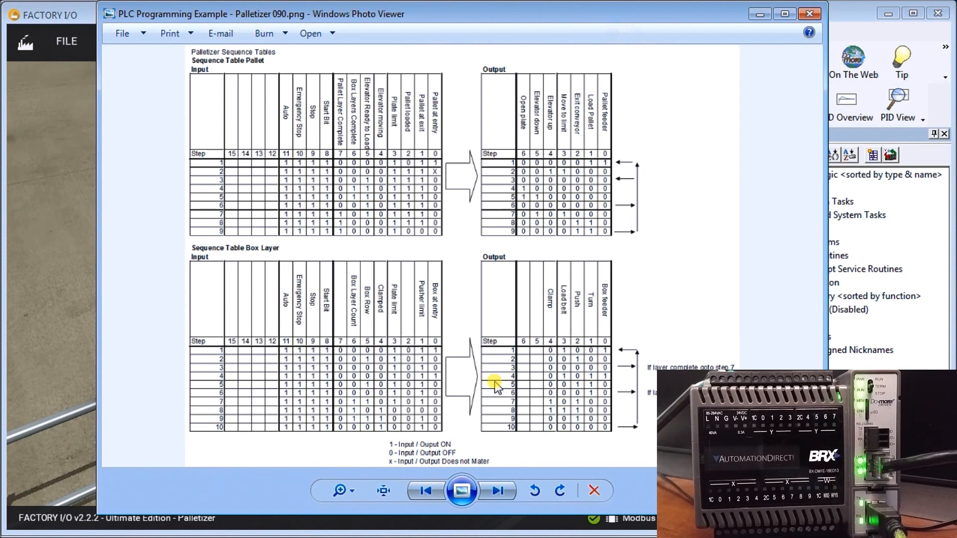
pyautogui.moveTo(479, 329)
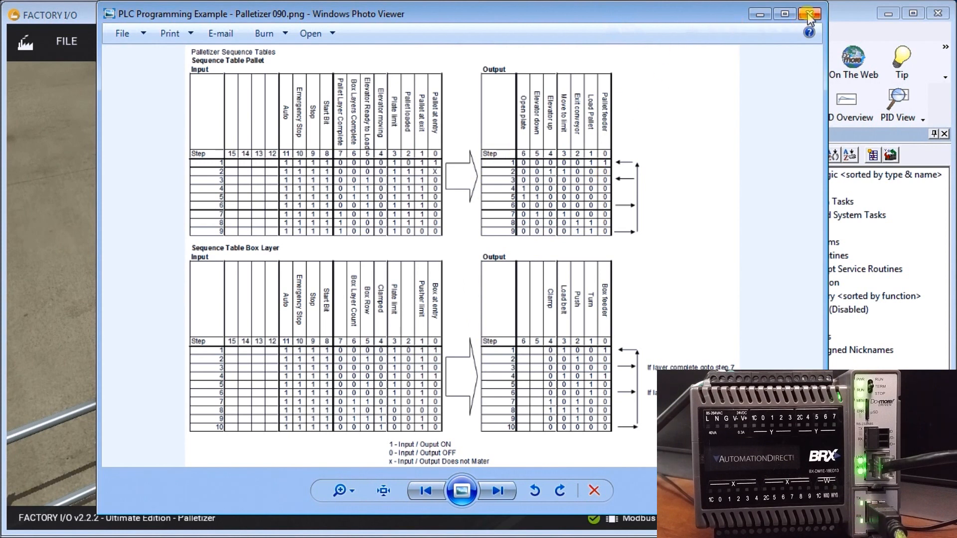
# - Close Windows Photo Viewer to reveal the Factory I/O palletizer control panel
pyautogui.click(809, 14)
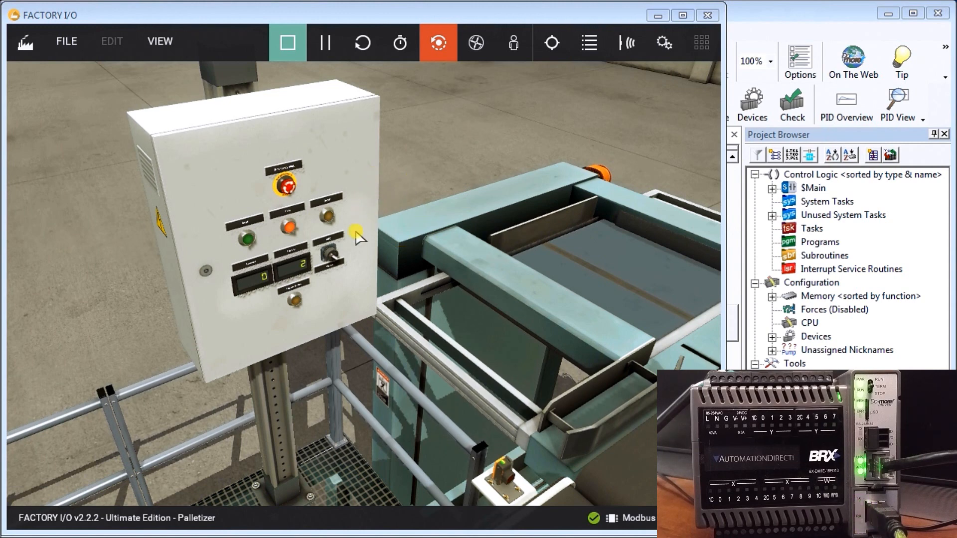
pyautogui.moveTo(283, 294)
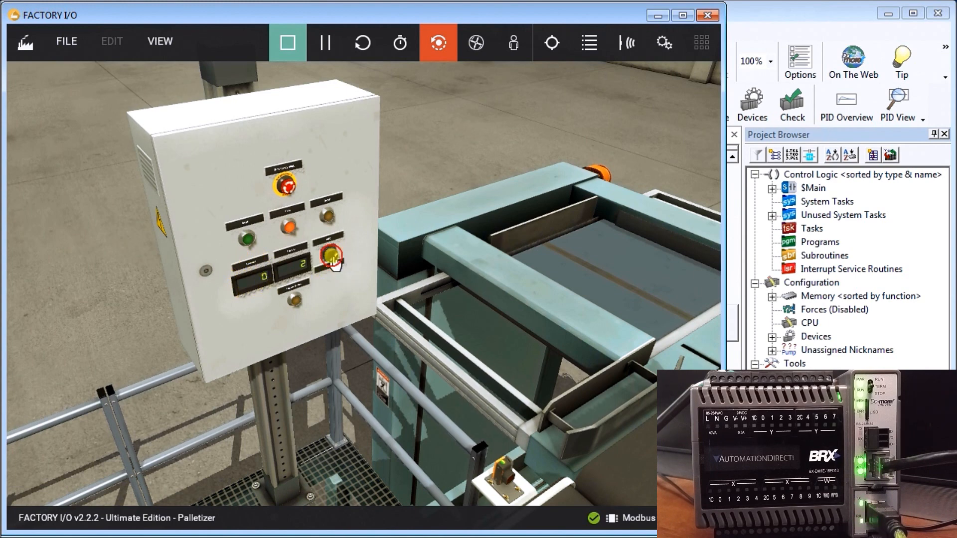
pyautogui.click(329, 261)
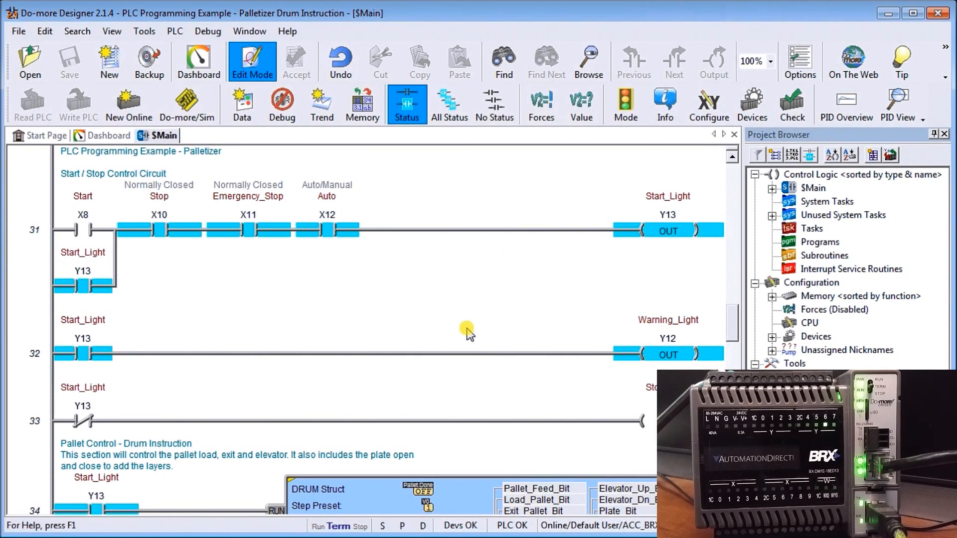
pyautogui.moveTo(419, 293)
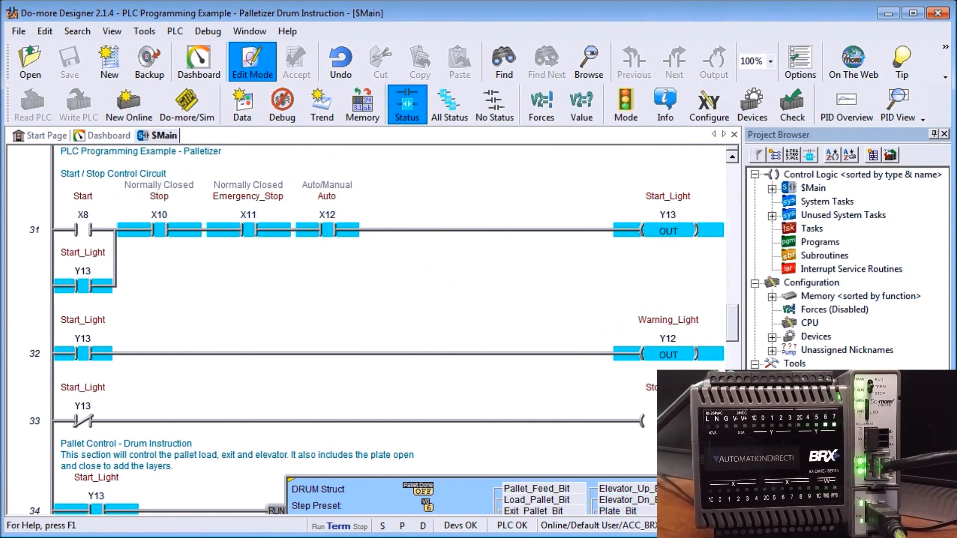
# - Scroll the $Main ladder down to rung 34's Pallet DRUM step table
pyautogui.scroll(-3)
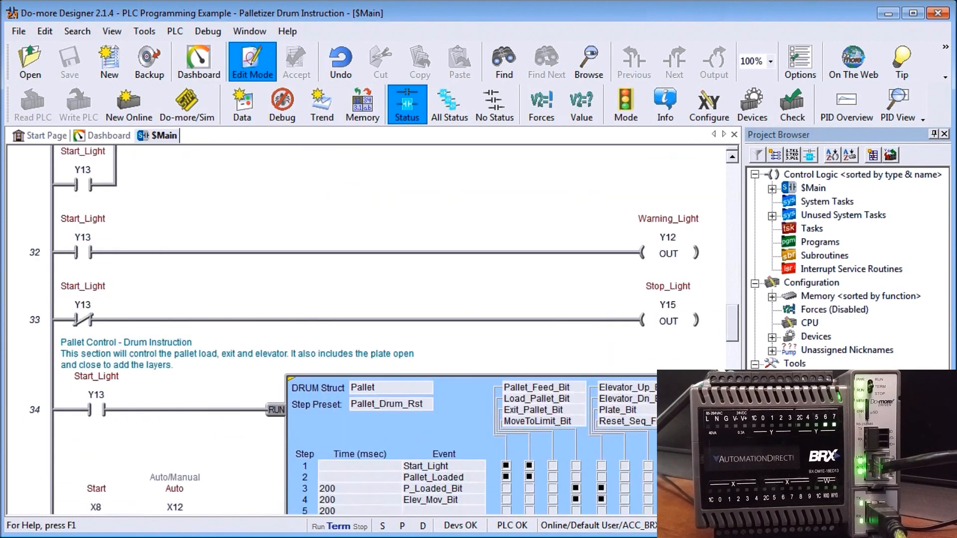
pyautogui.scroll(-3)
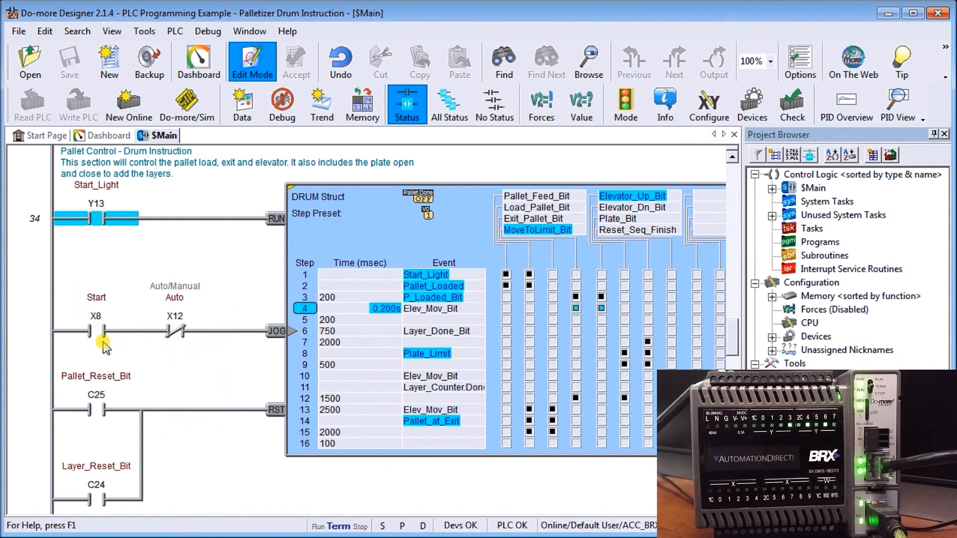
pyautogui.moveTo(183, 349)
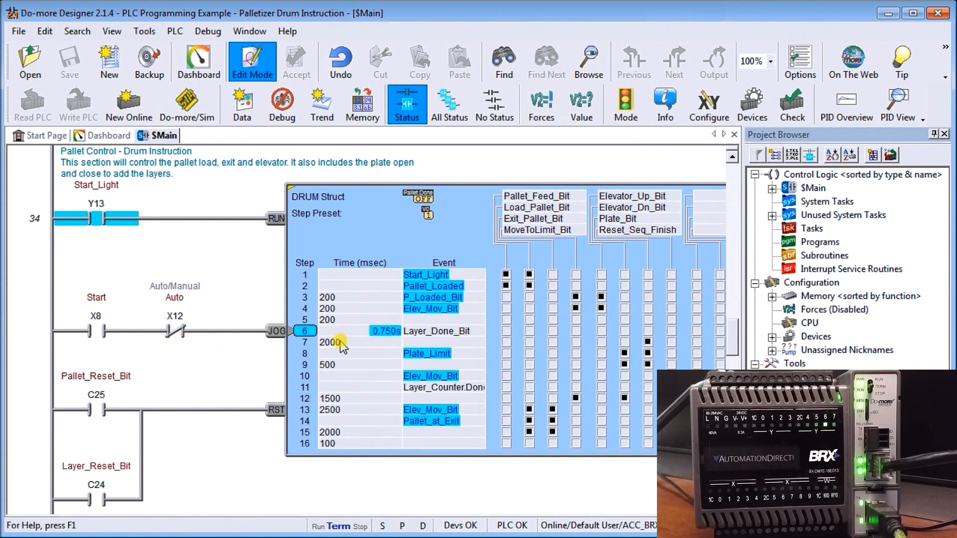
pyautogui.scroll(-3)
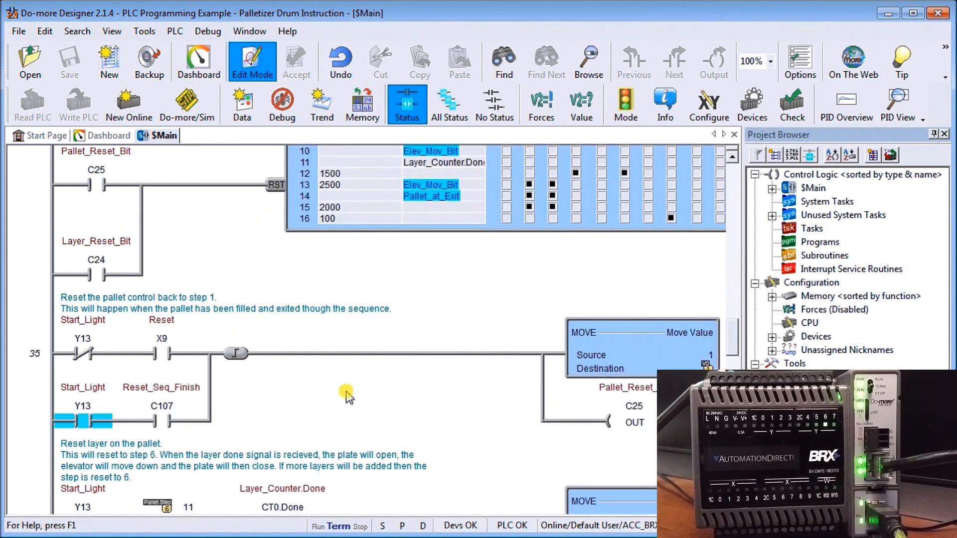
pyautogui.moveTo(246, 319)
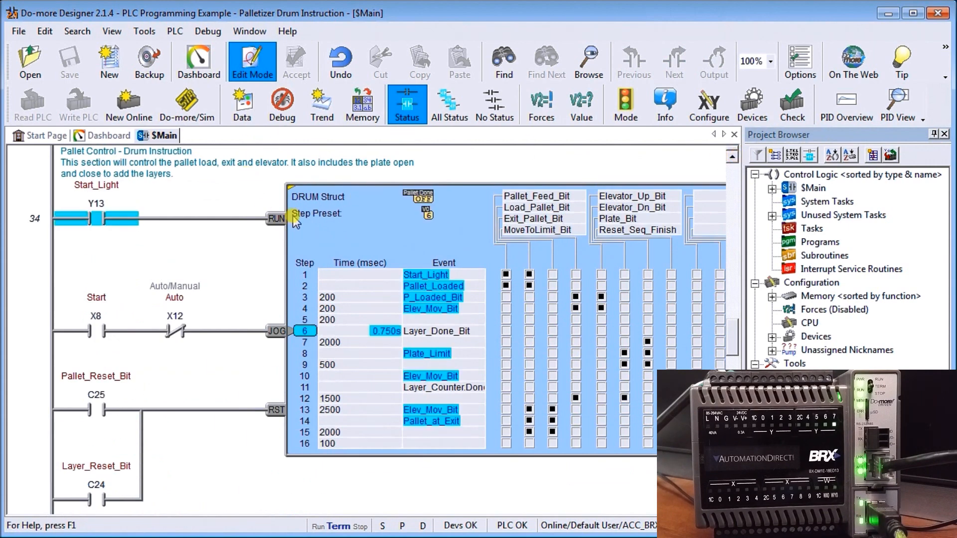
pyautogui.moveTo(267, 320)
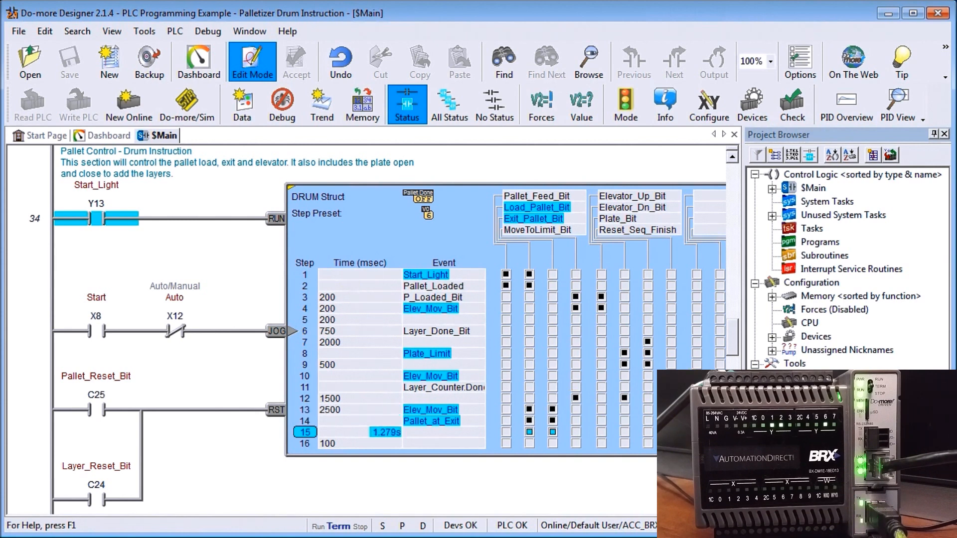
pyautogui.scroll(-3)
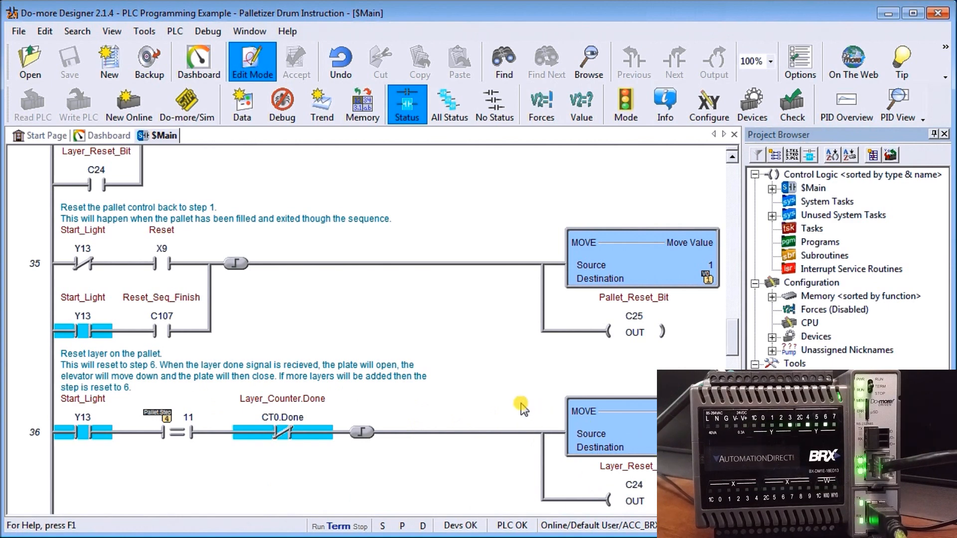
pyautogui.scroll(-3)
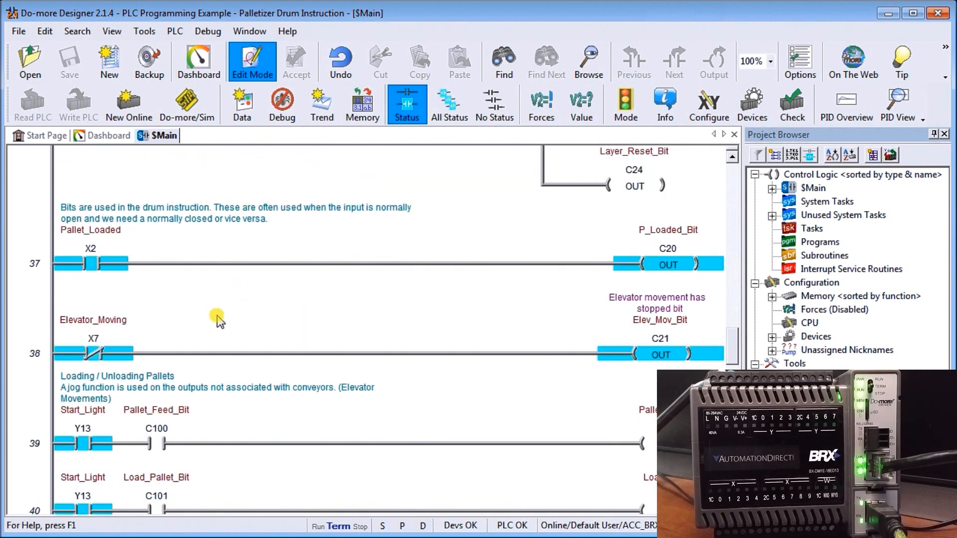
pyautogui.moveTo(290, 310)
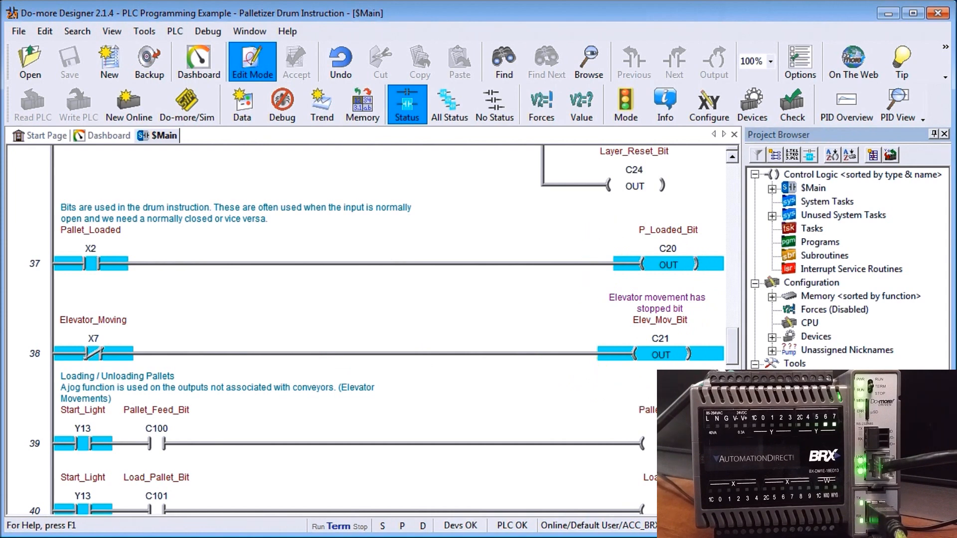
pyautogui.scroll(-3)
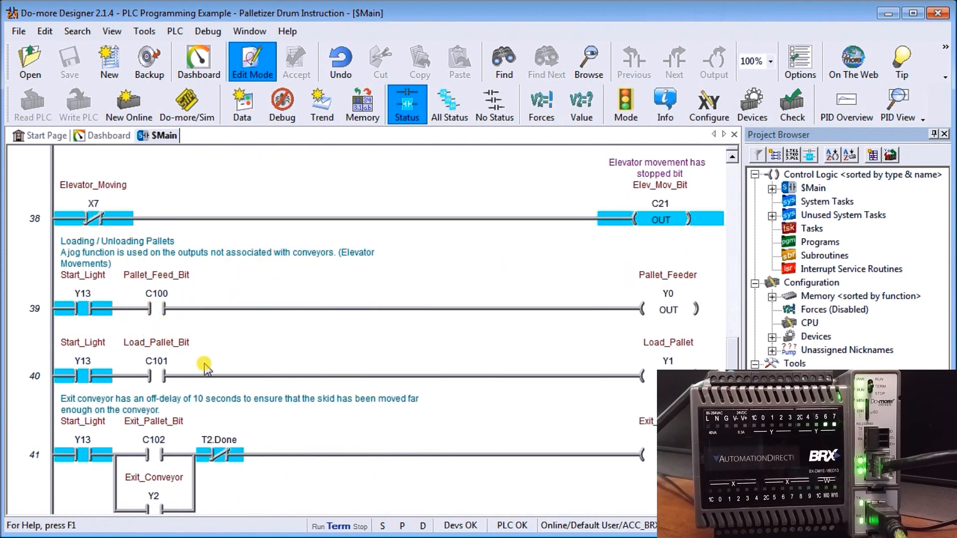
pyautogui.moveTo(607, 305)
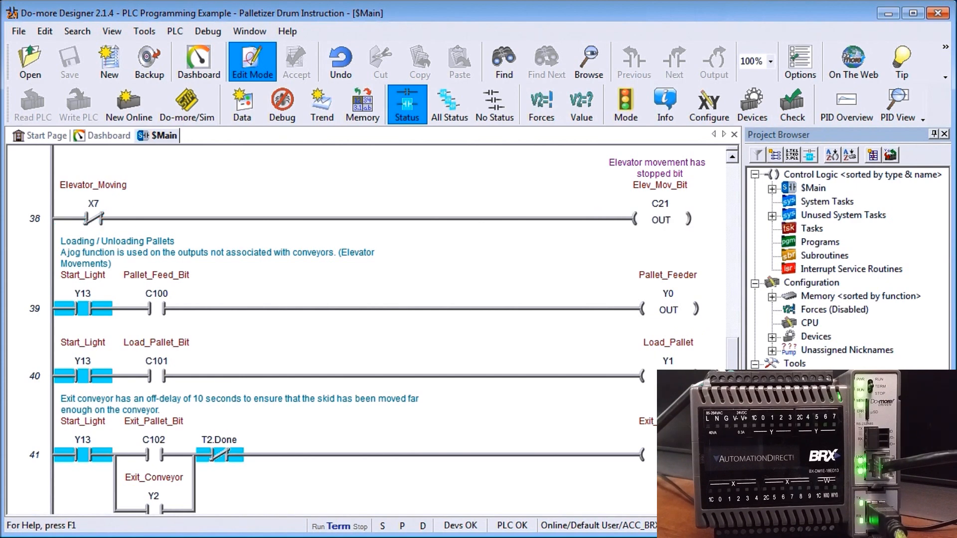
pyautogui.scroll(-3)
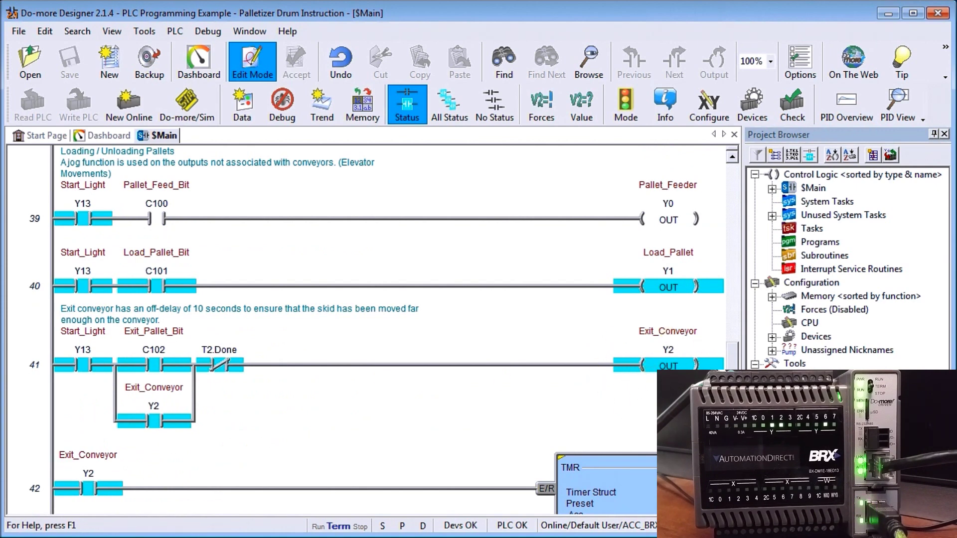
pyautogui.scroll(-3)
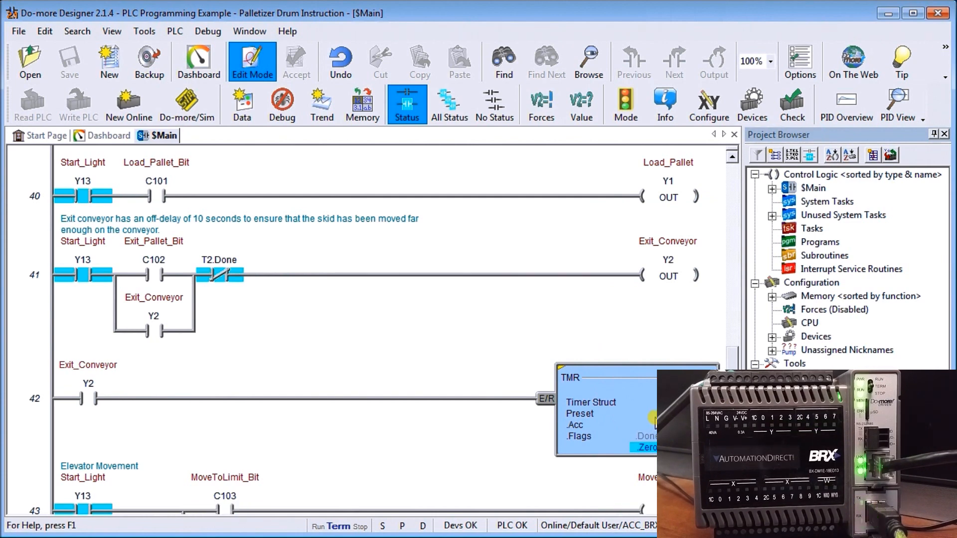
pyautogui.moveTo(630, 436)
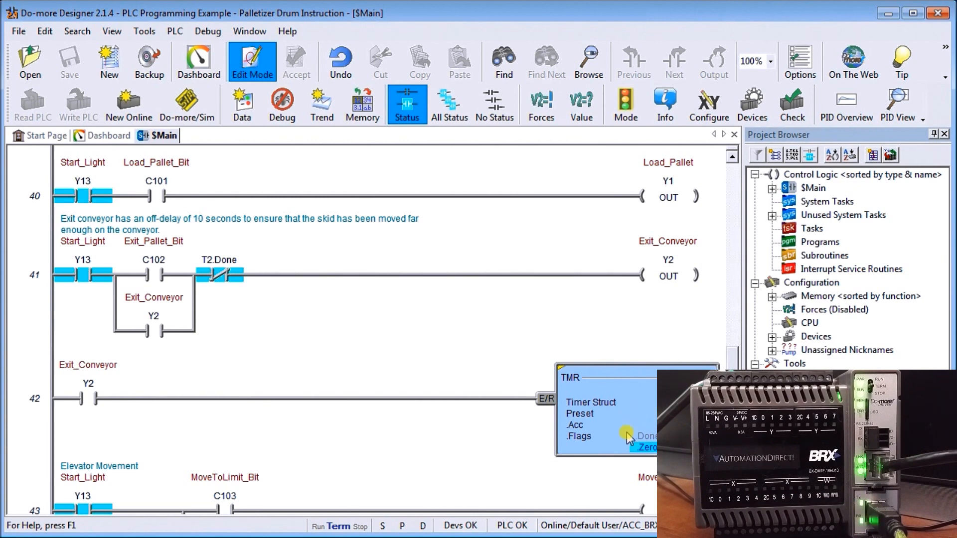
pyautogui.scroll(-3)
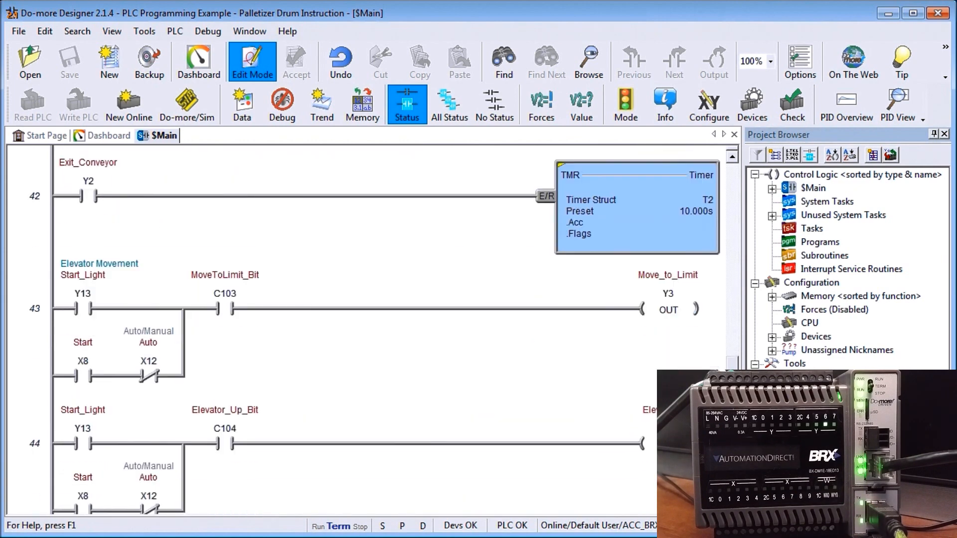
pyautogui.scroll(-3)
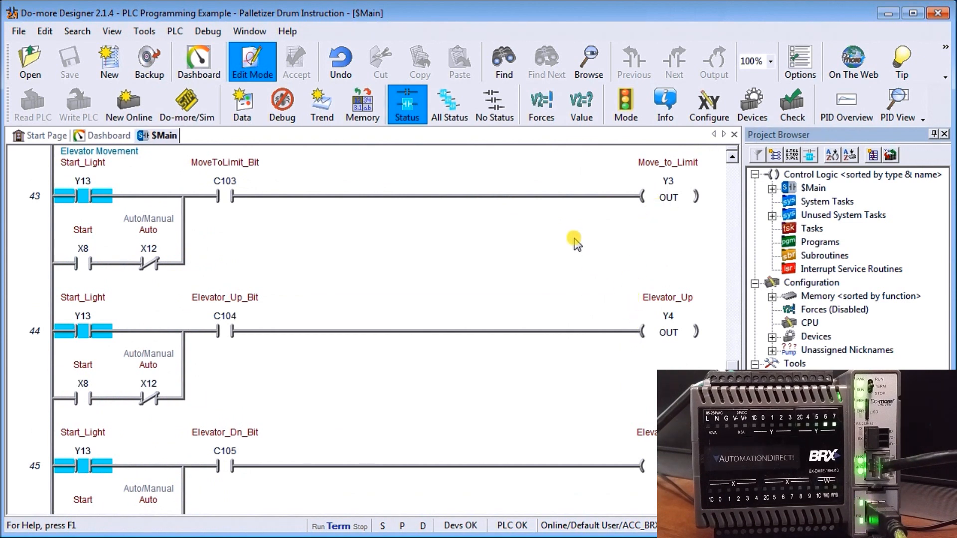
pyautogui.moveTo(546, 243)
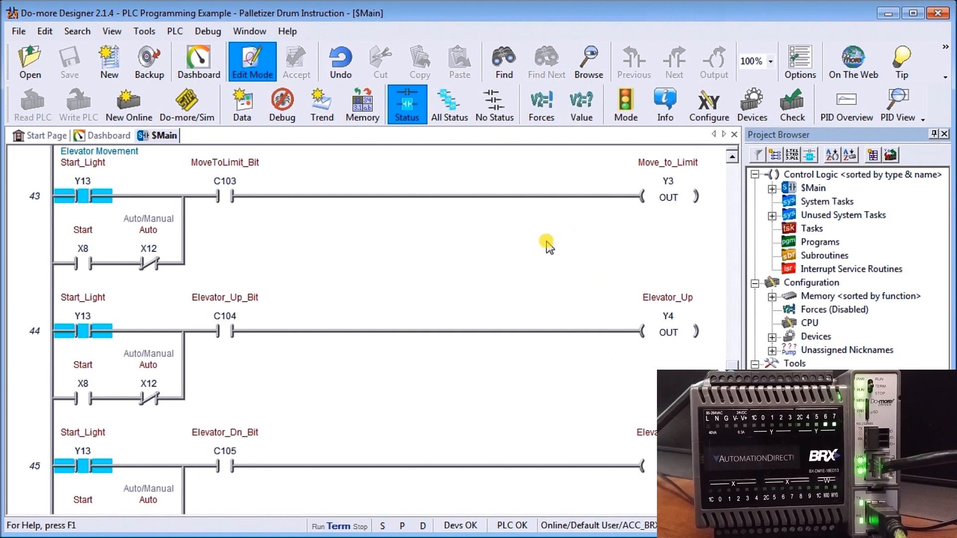
pyautogui.moveTo(513, 237)
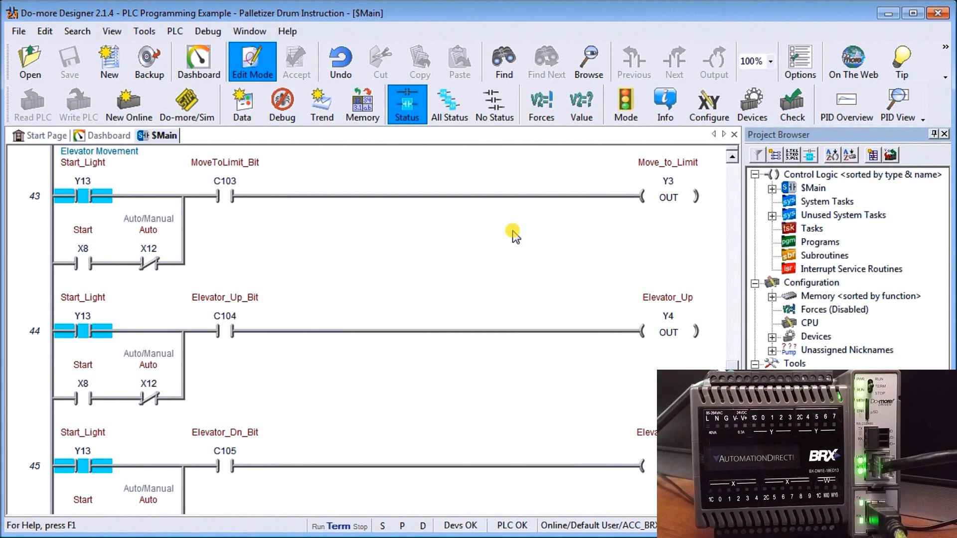
pyautogui.moveTo(505, 238)
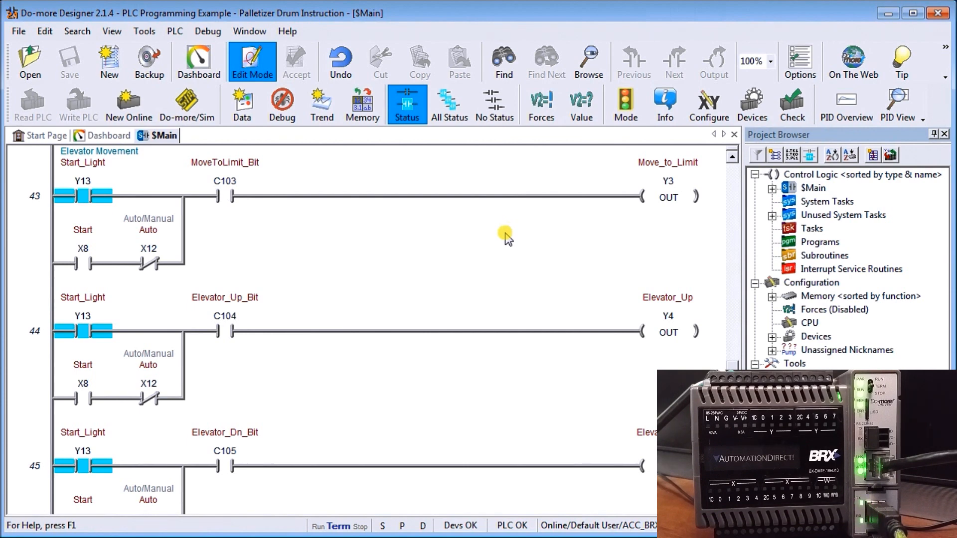
pyautogui.scroll(-3)
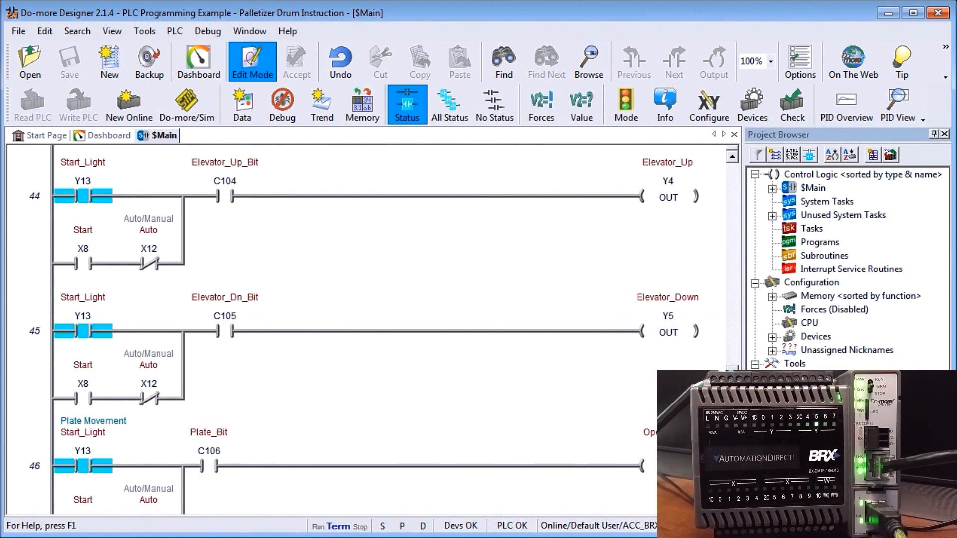
pyautogui.scroll(-3)
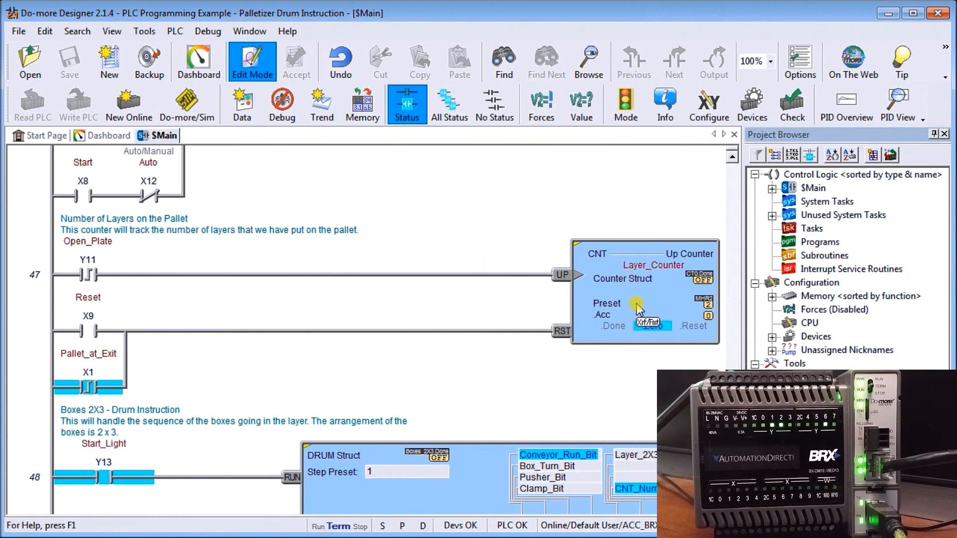
pyautogui.moveTo(332, 289)
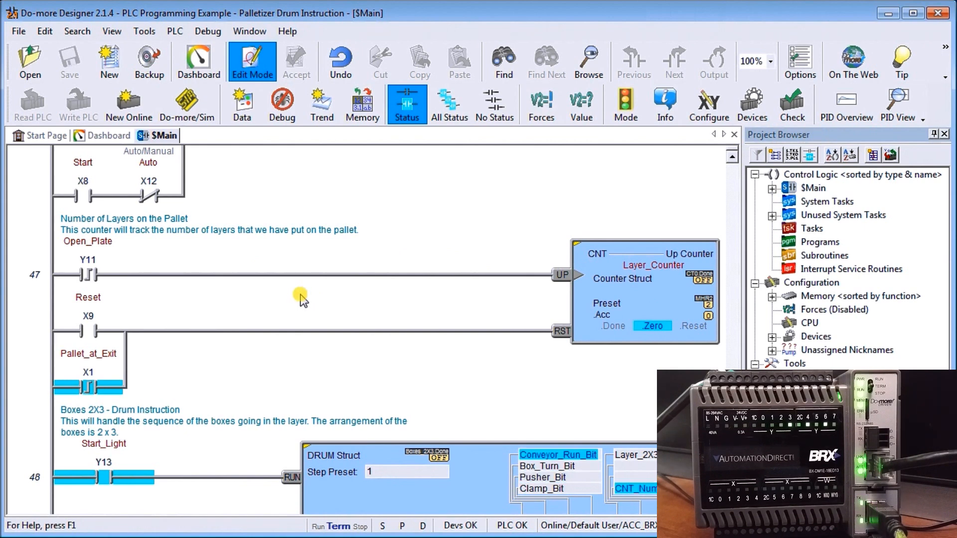
pyautogui.moveTo(739, 324)
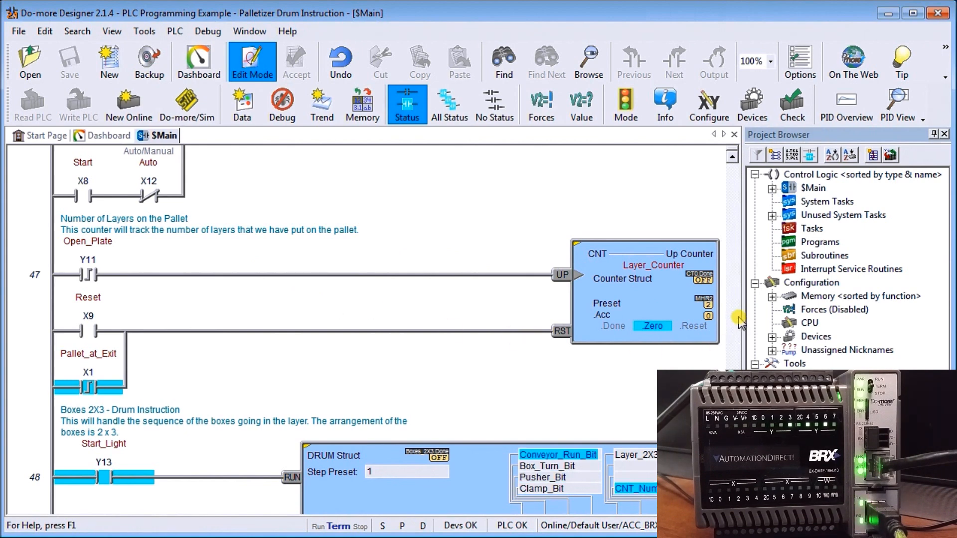
pyautogui.moveTo(244, 301)
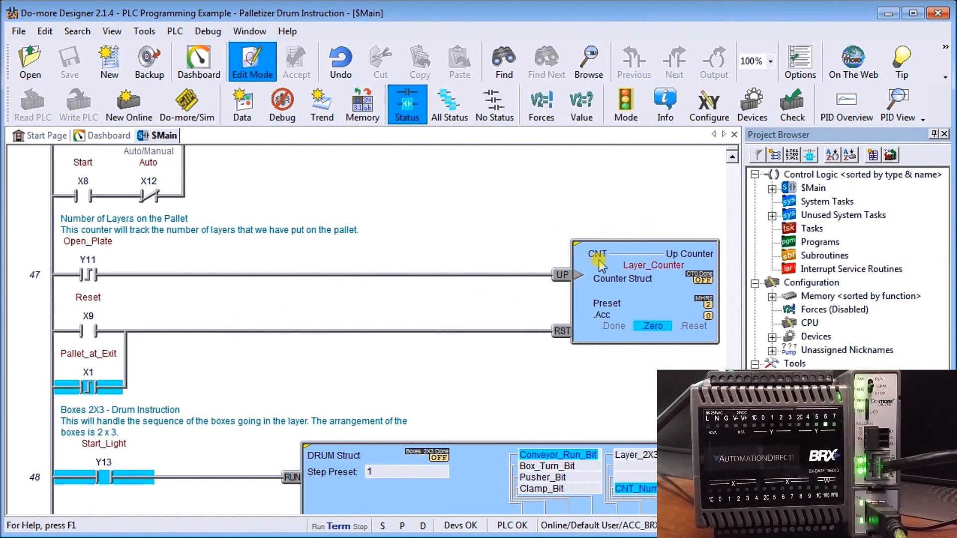
pyautogui.click(543, 478)
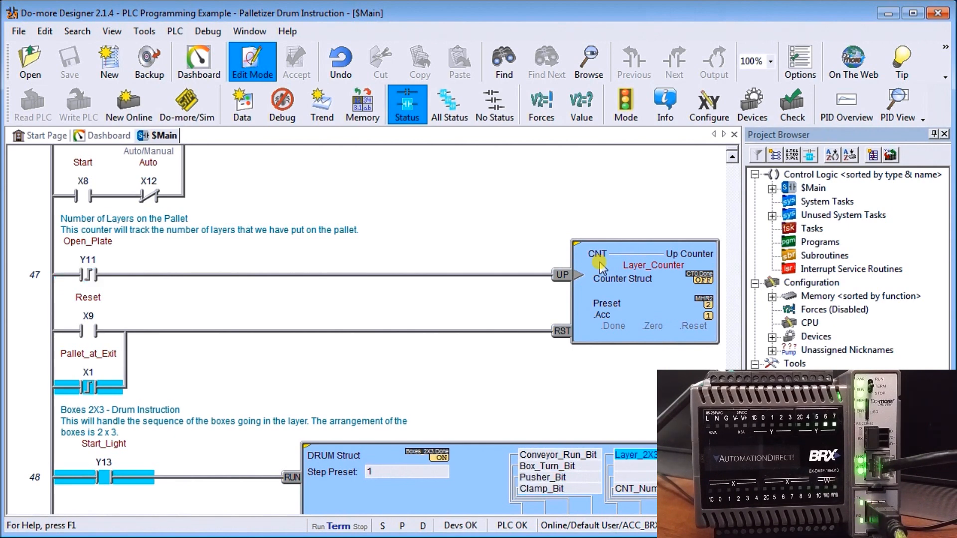
pyautogui.moveTo(202, 262)
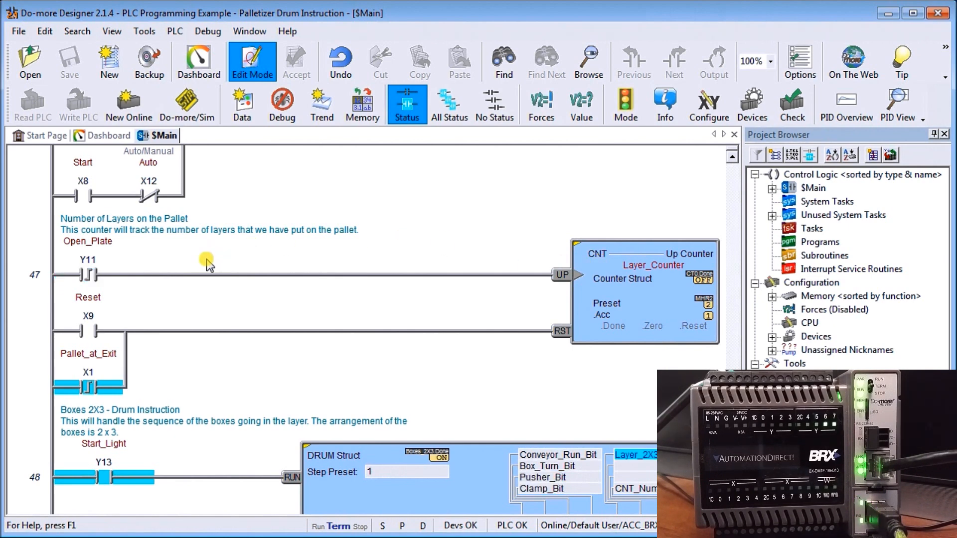
pyautogui.moveTo(130, 300)
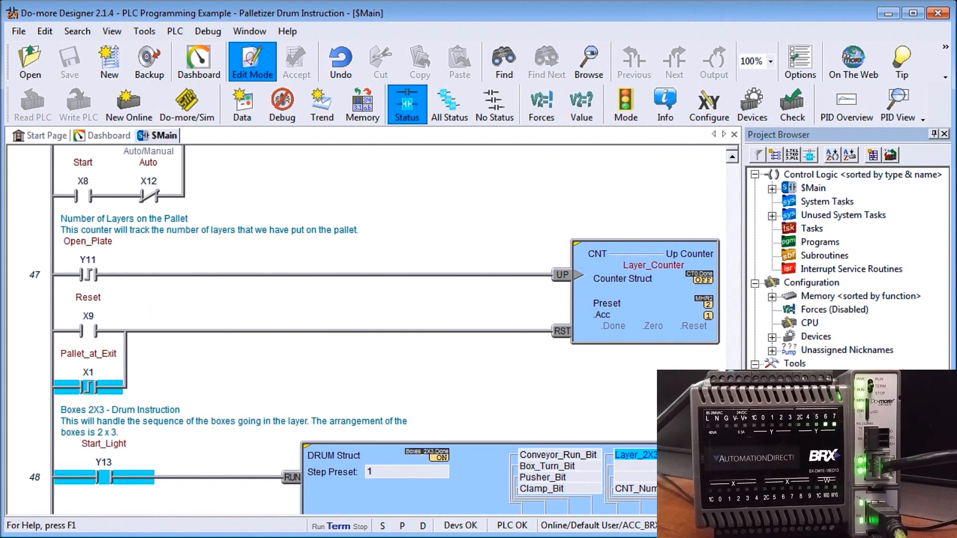
pyautogui.scroll(-3)
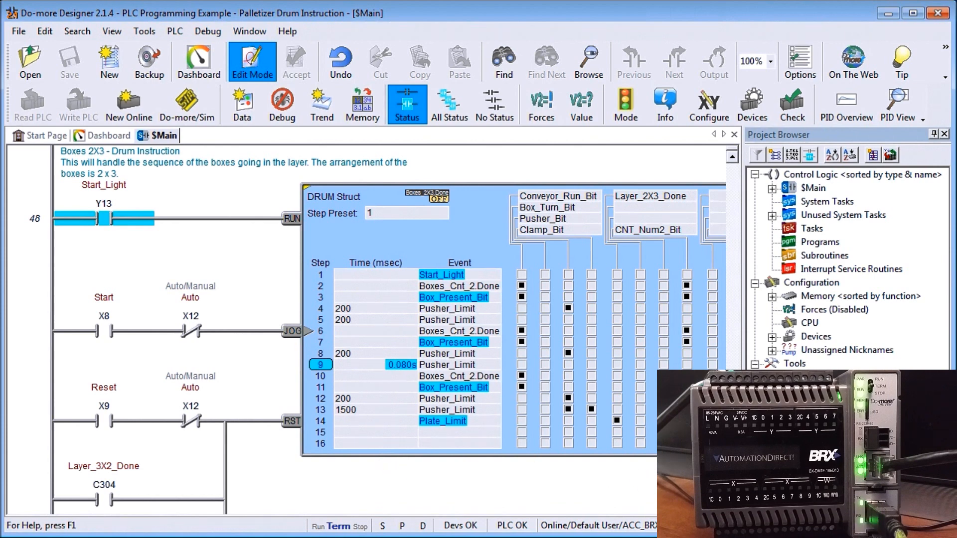
pyautogui.scroll(-3)
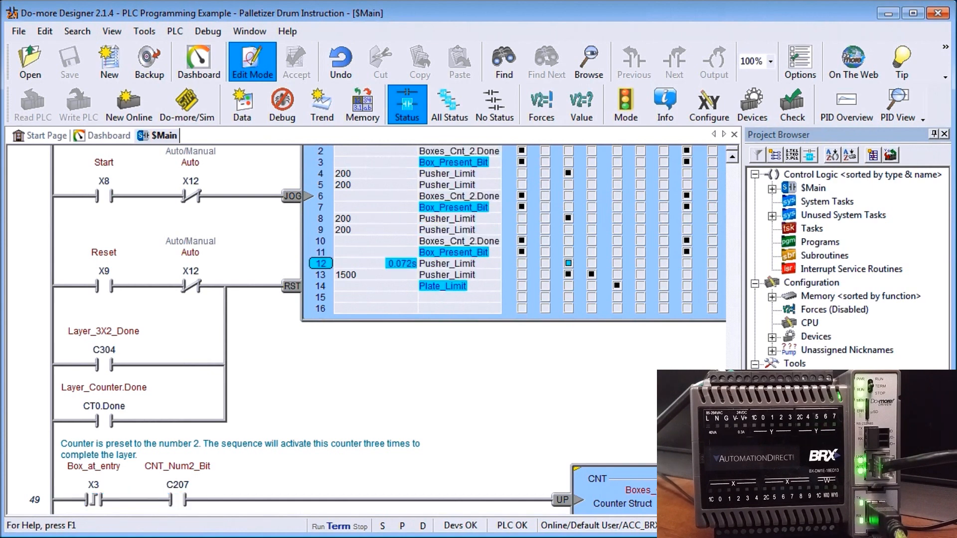
pyautogui.scroll(-3)
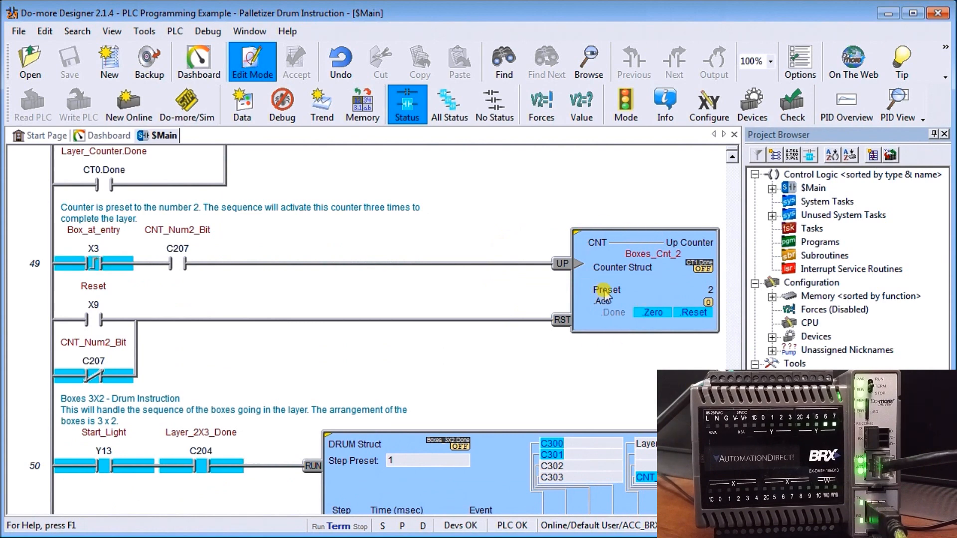
pyautogui.moveTo(309, 265)
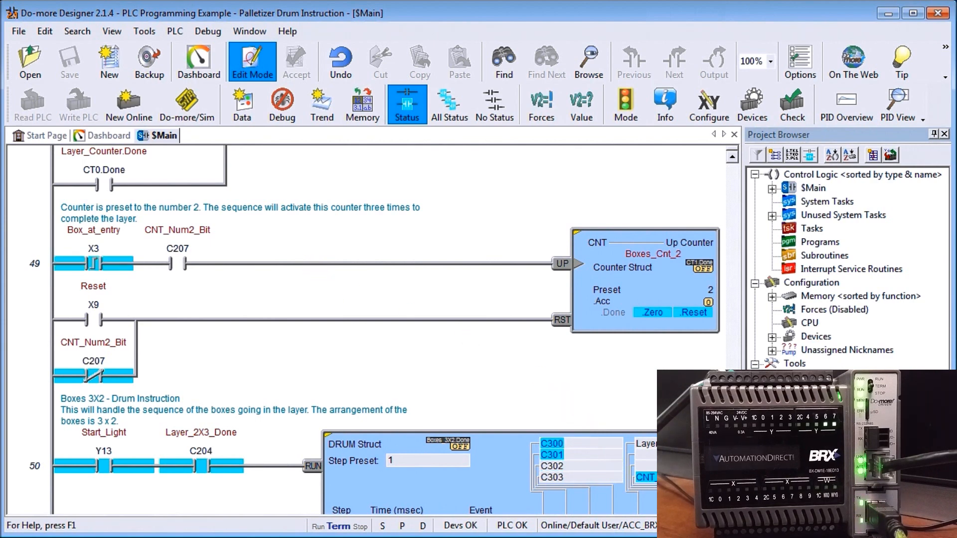
pyautogui.scroll(-3)
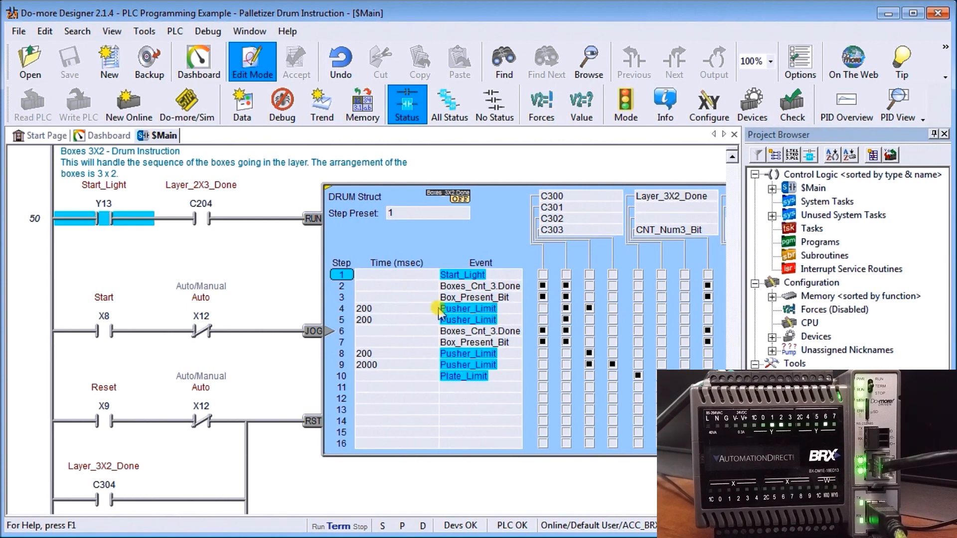
pyautogui.moveTo(473, 364)
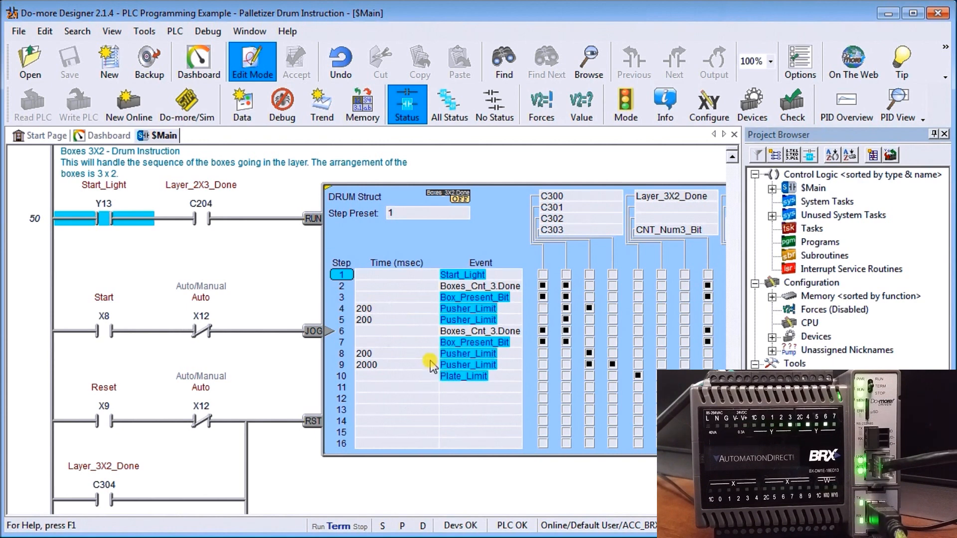
pyautogui.moveTo(426, 369)
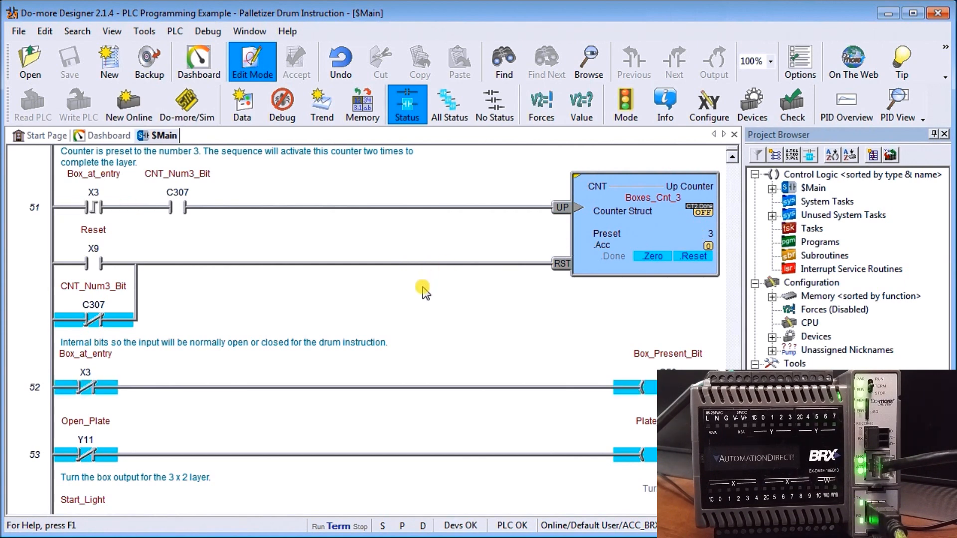
pyautogui.scroll(-3)
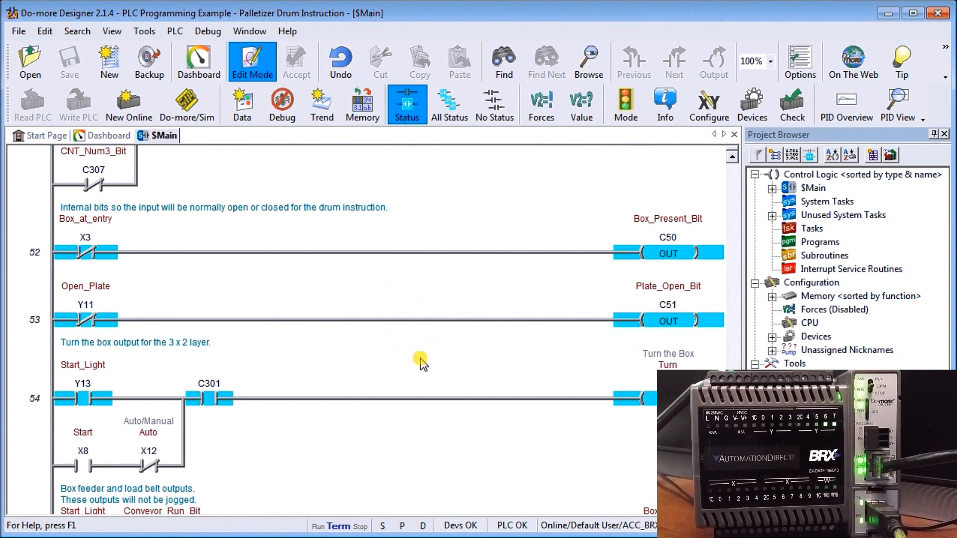
pyautogui.scroll(-3)
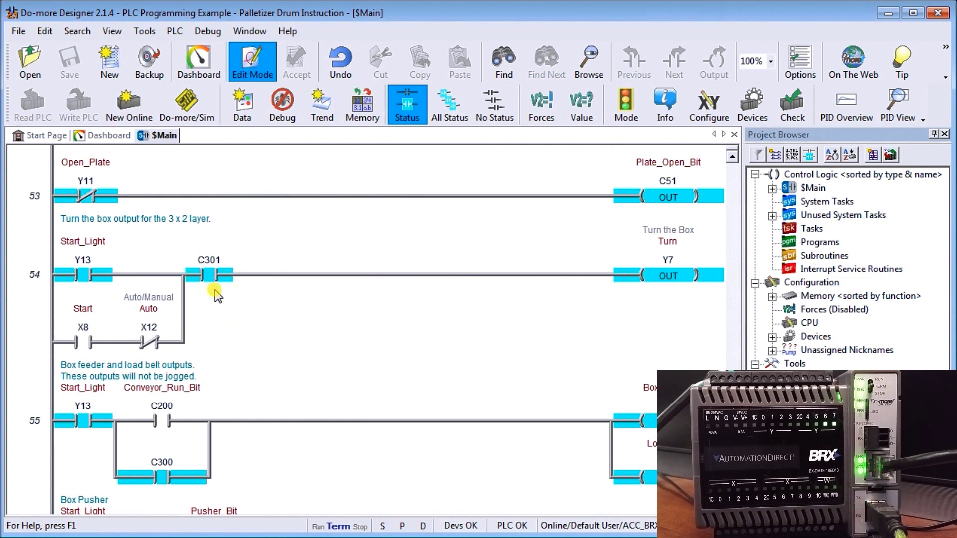
pyautogui.moveTo(235, 299)
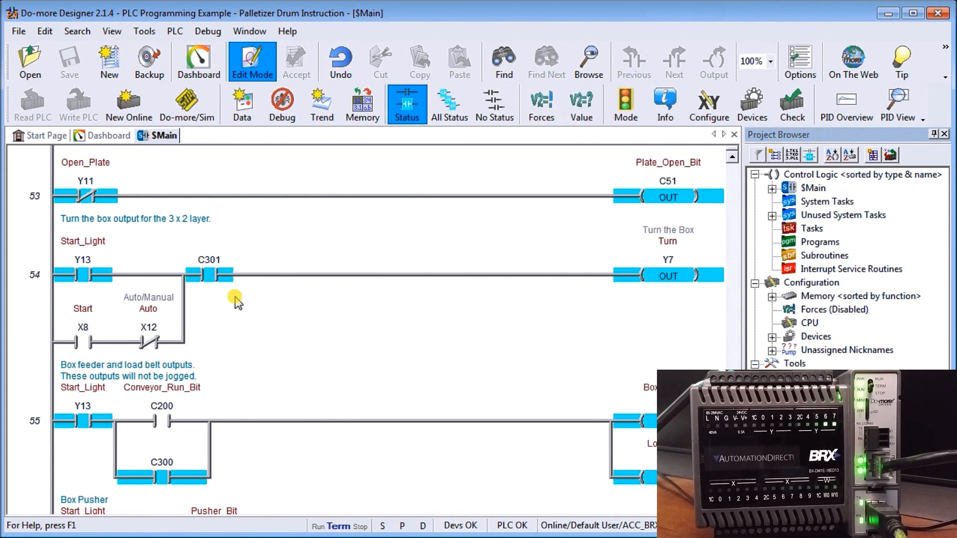
pyautogui.moveTo(340, 325)
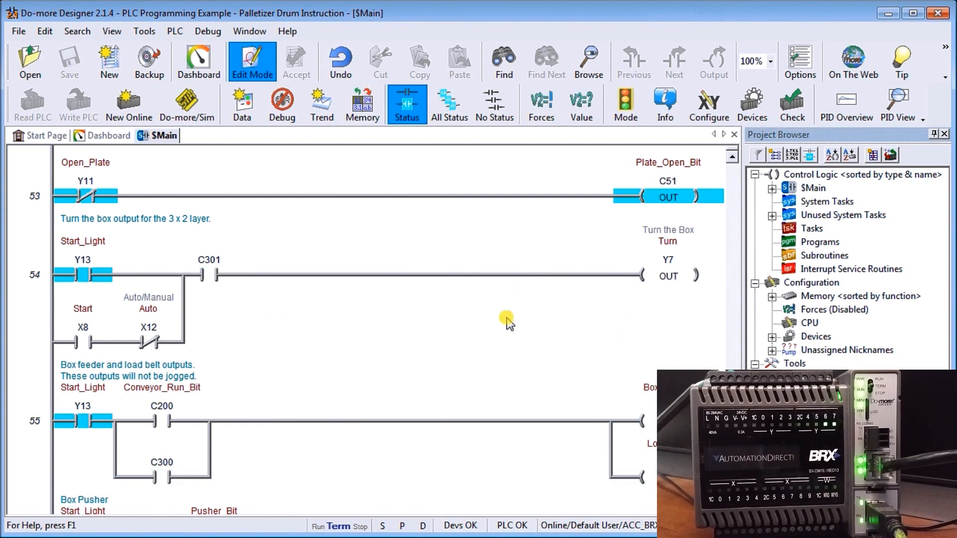
pyautogui.scroll(-3)
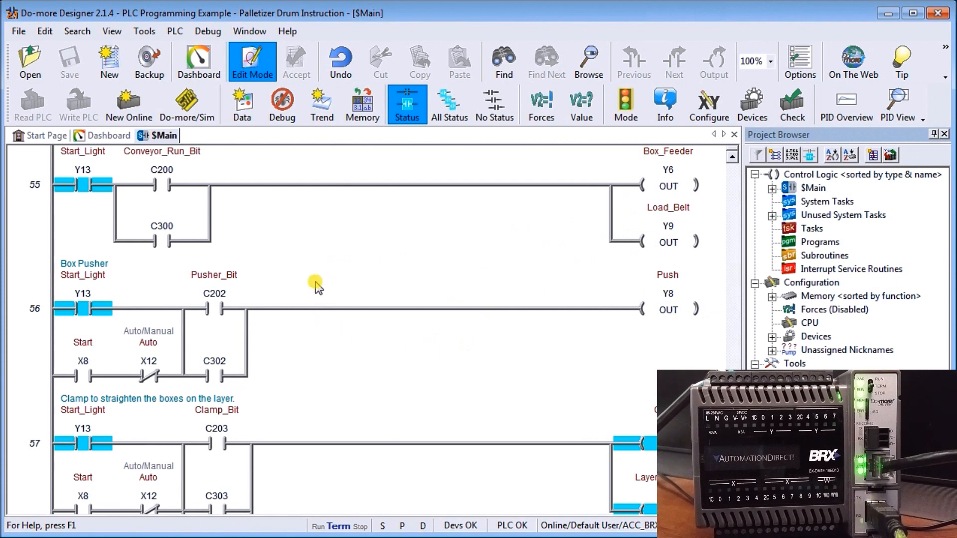
pyautogui.scroll(-3)
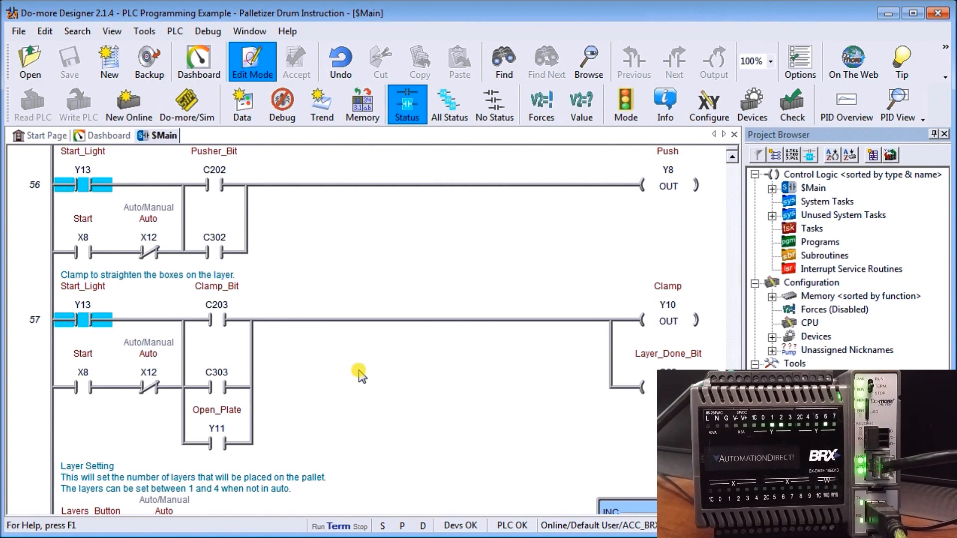
pyautogui.scroll(-3)
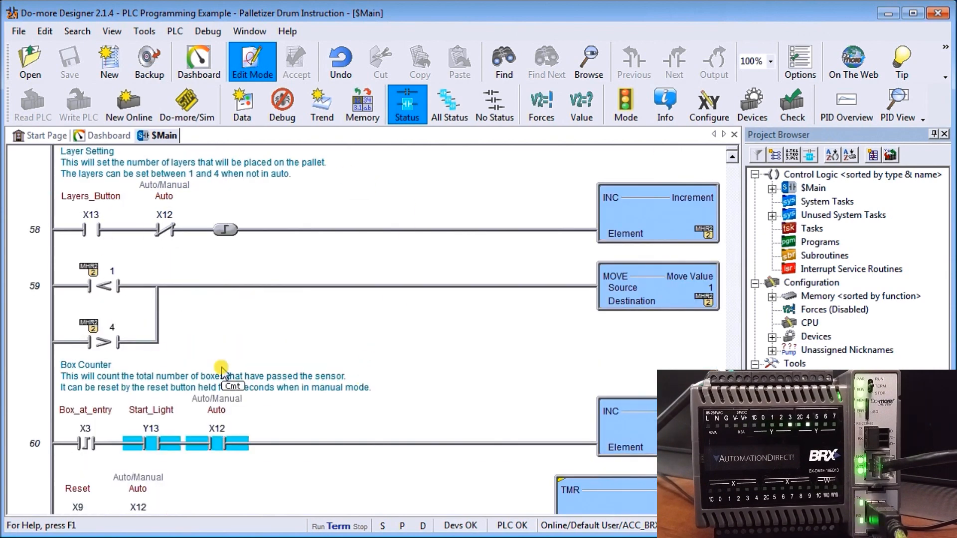
pyautogui.scroll(-3)
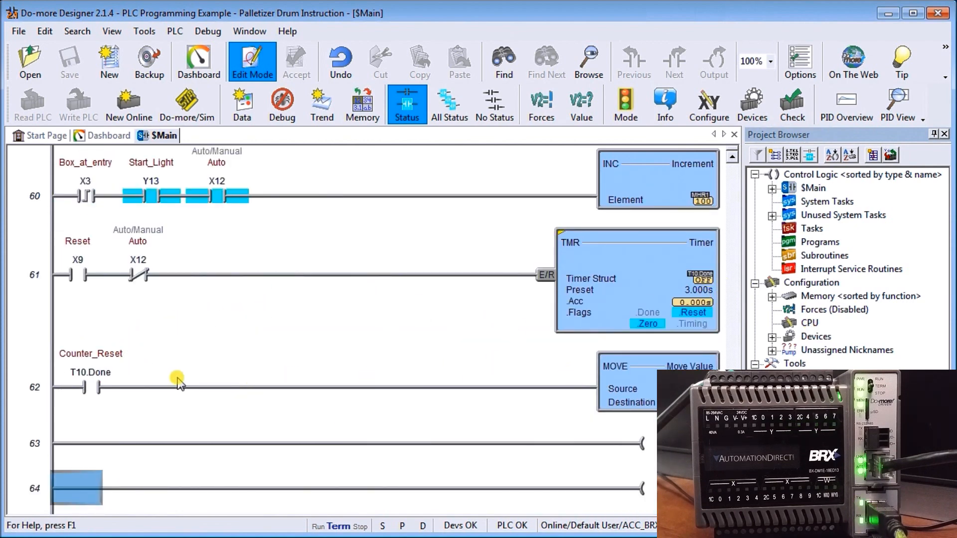
pyautogui.moveTo(290, 354)
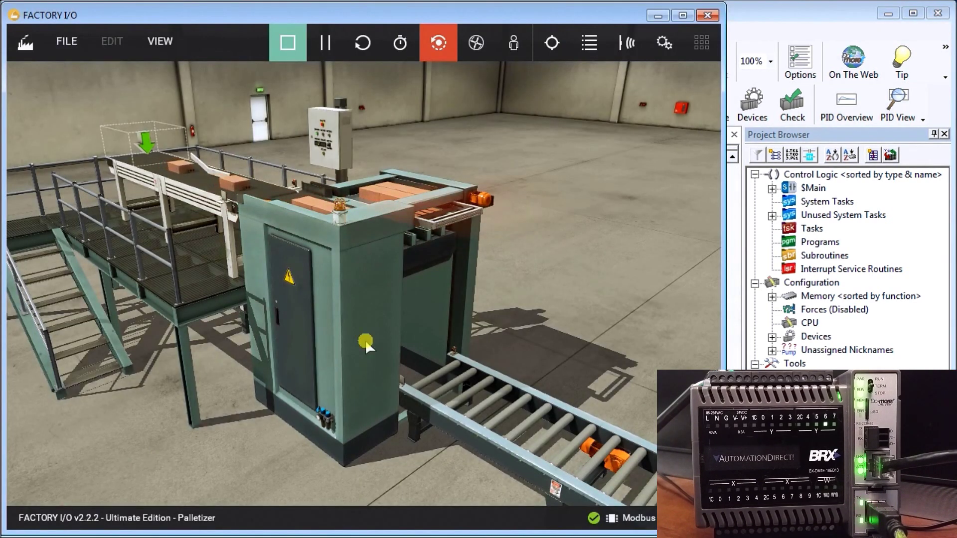
pyautogui.moveTo(537, 268)
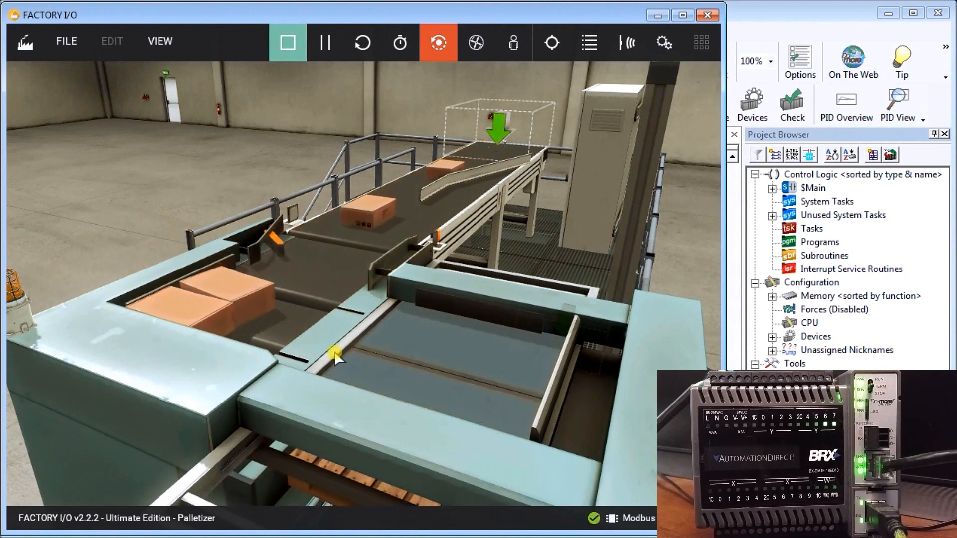
pyautogui.moveTo(578, 301)
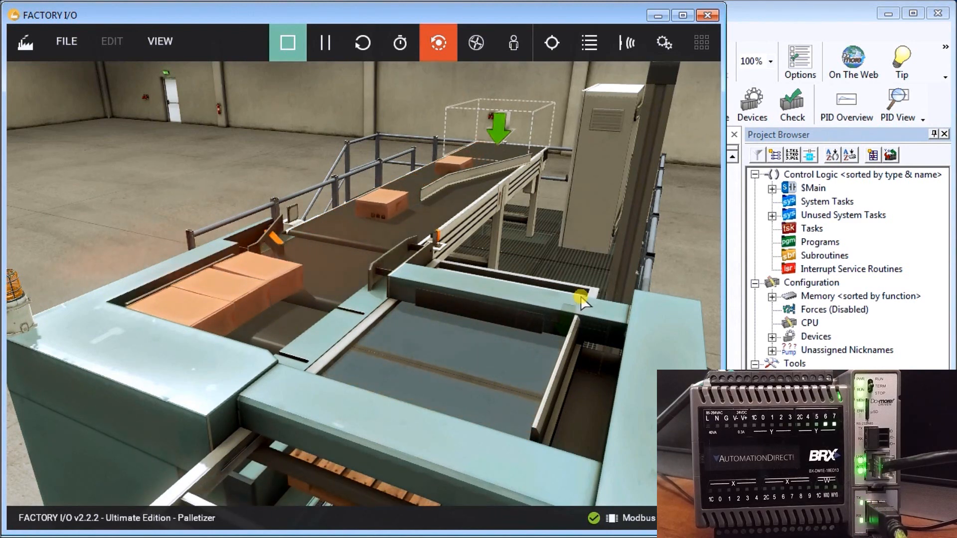